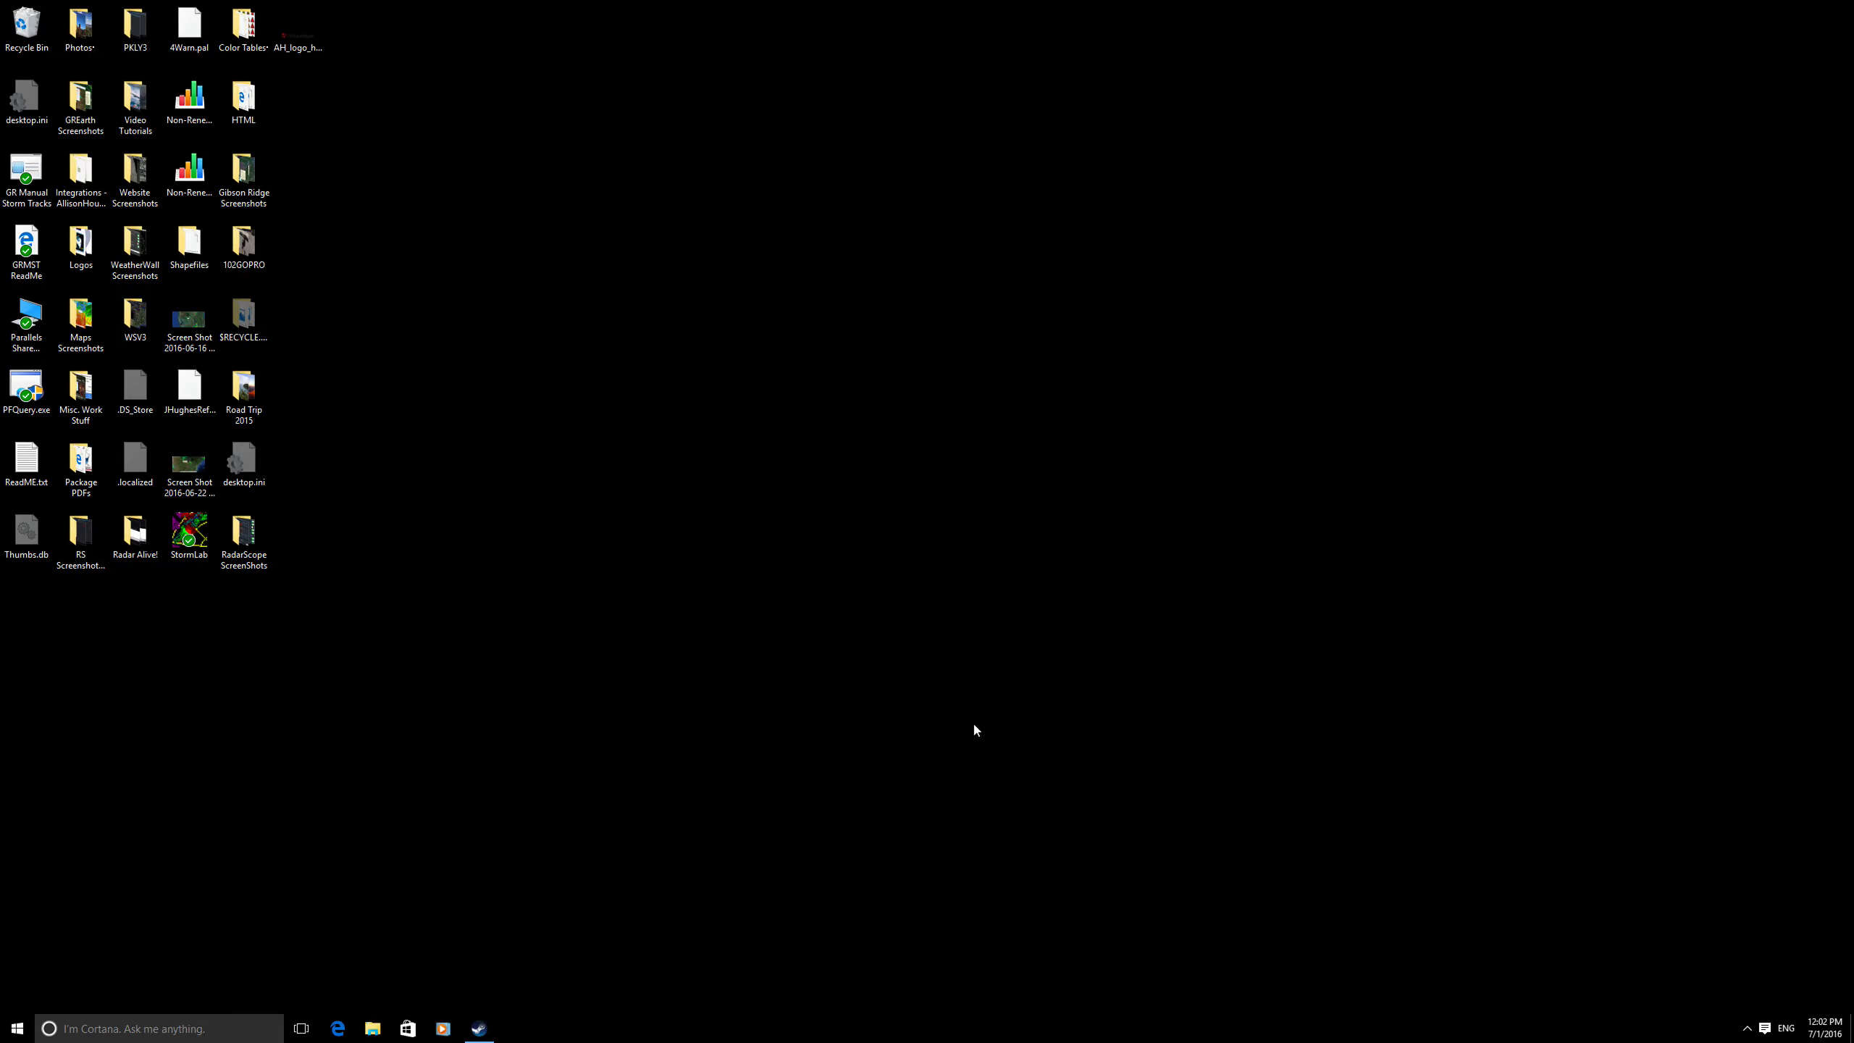
Launch GREarth from the Start menu and maximize its map window to full screen
{"action": "left_click", "coordinate": [16, 1027]}
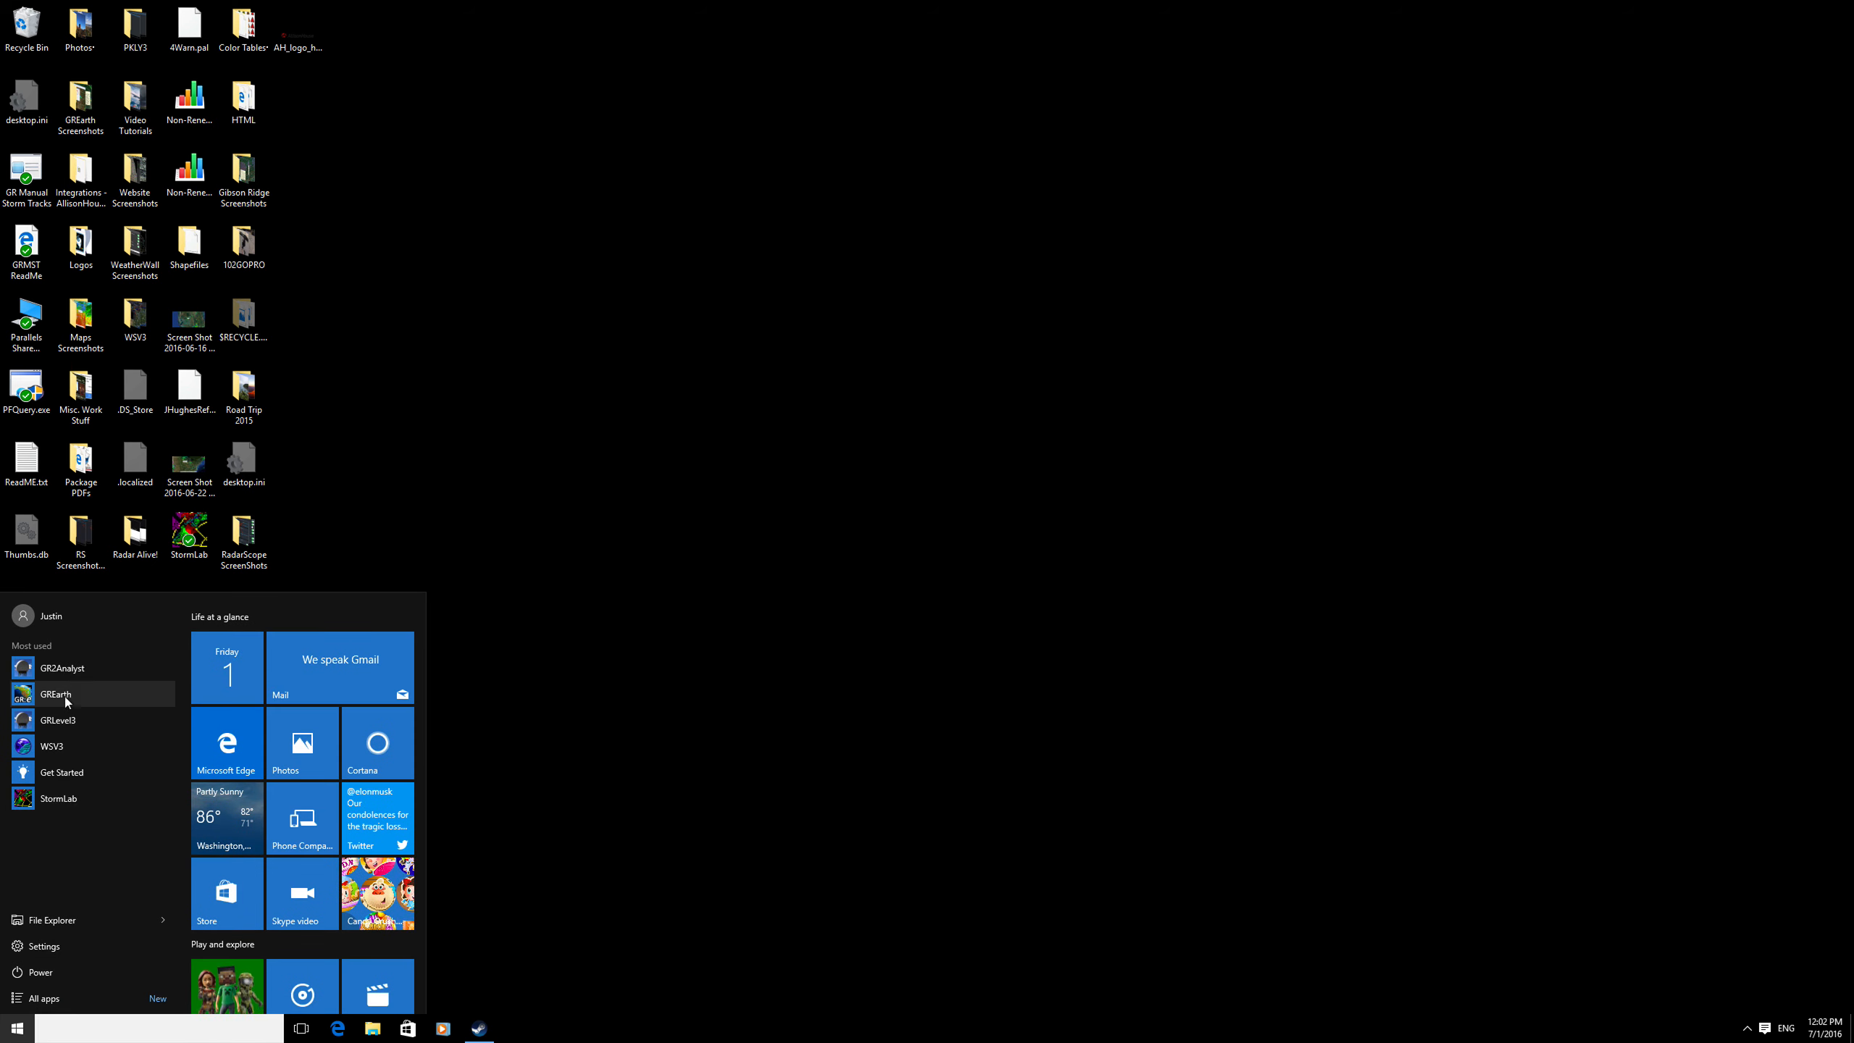
{"action": "left_click", "coordinate": [55, 694]}
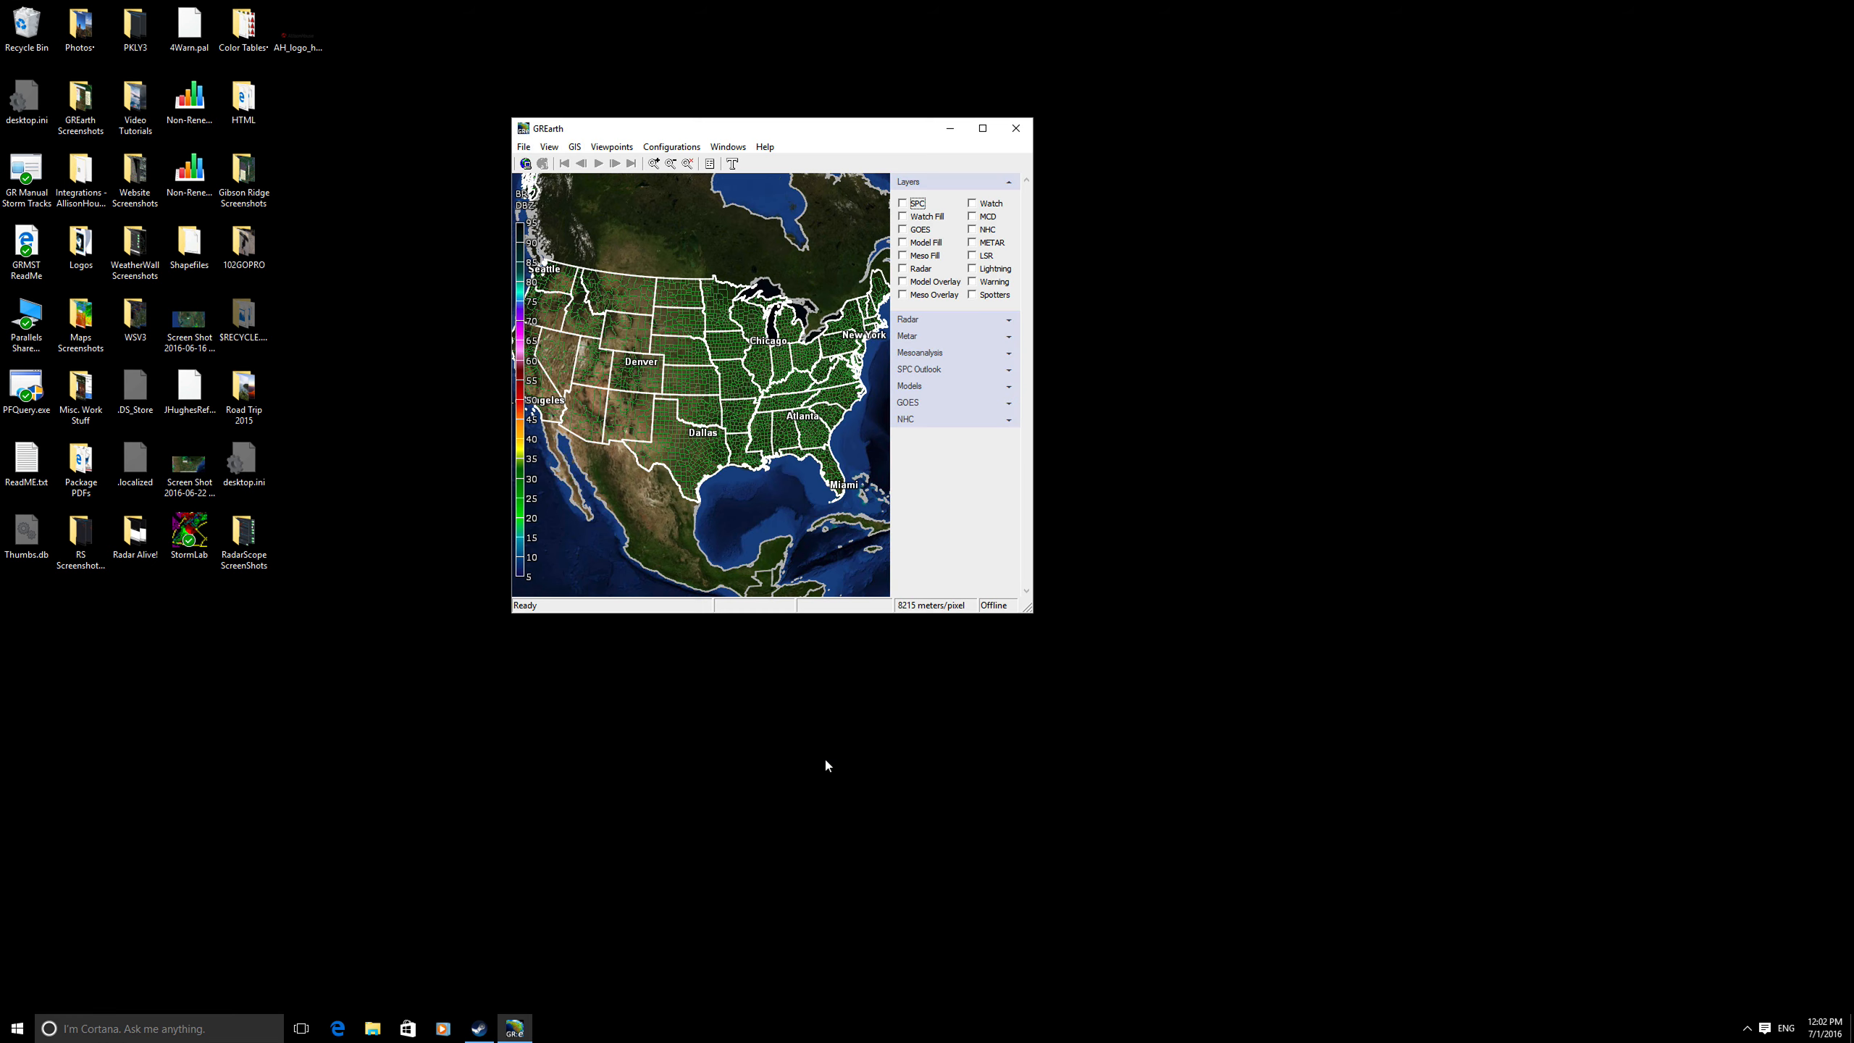
{"action": "left_click", "coordinate": [982, 126]}
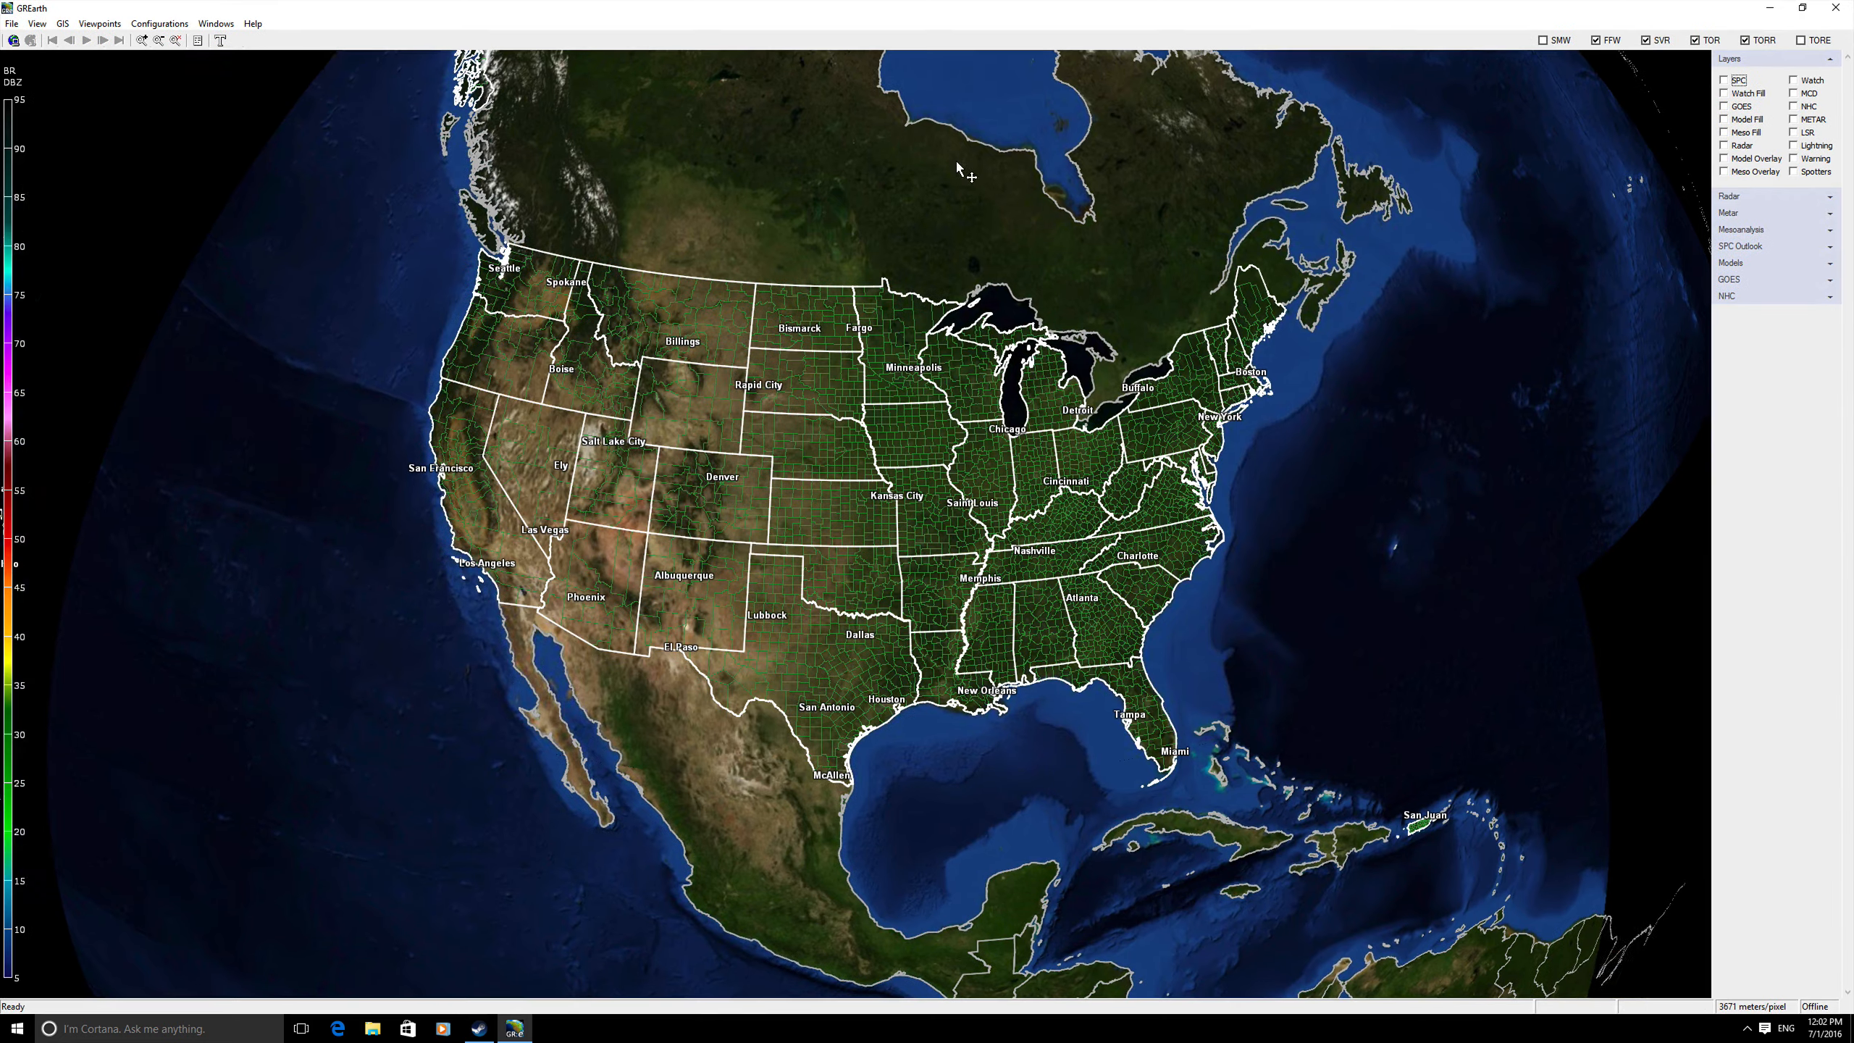
{"action": "left_click", "coordinate": [10, 24]}
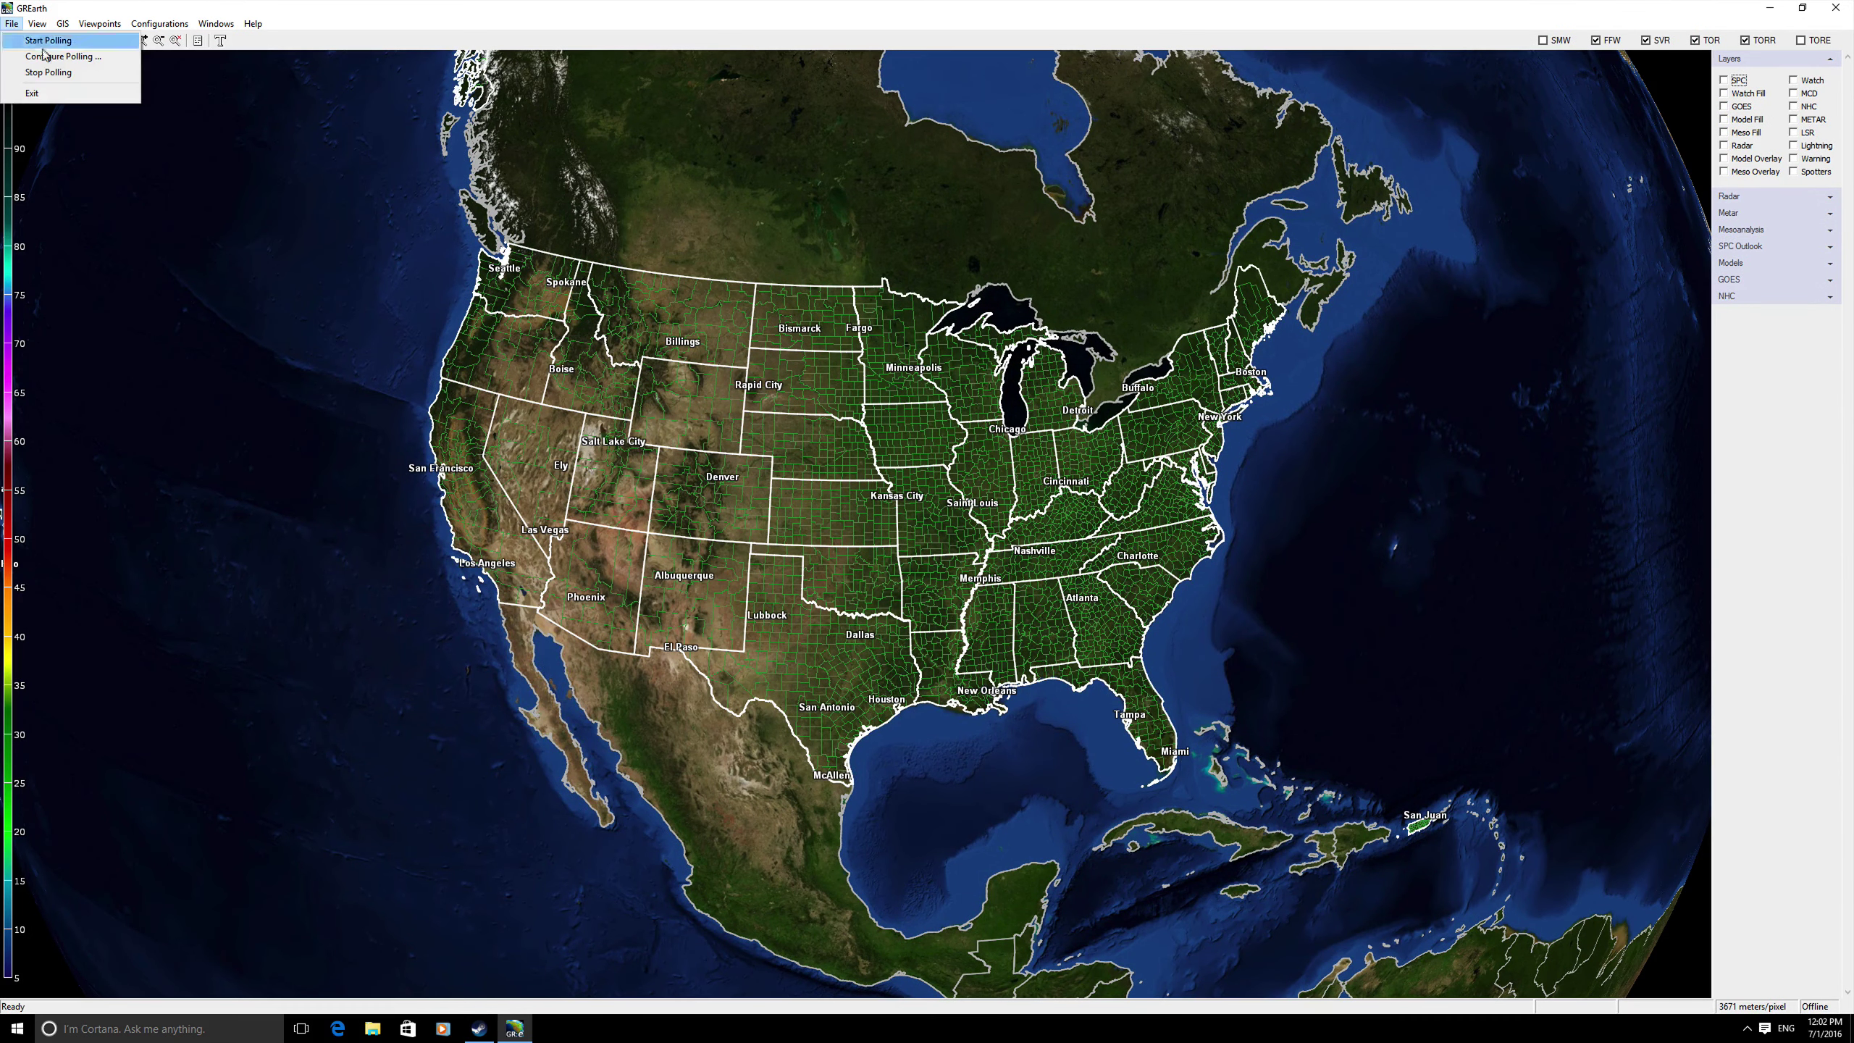
Bring up Configure Polling from the File menu
{"action": "left_click", "coordinate": [61, 55]}
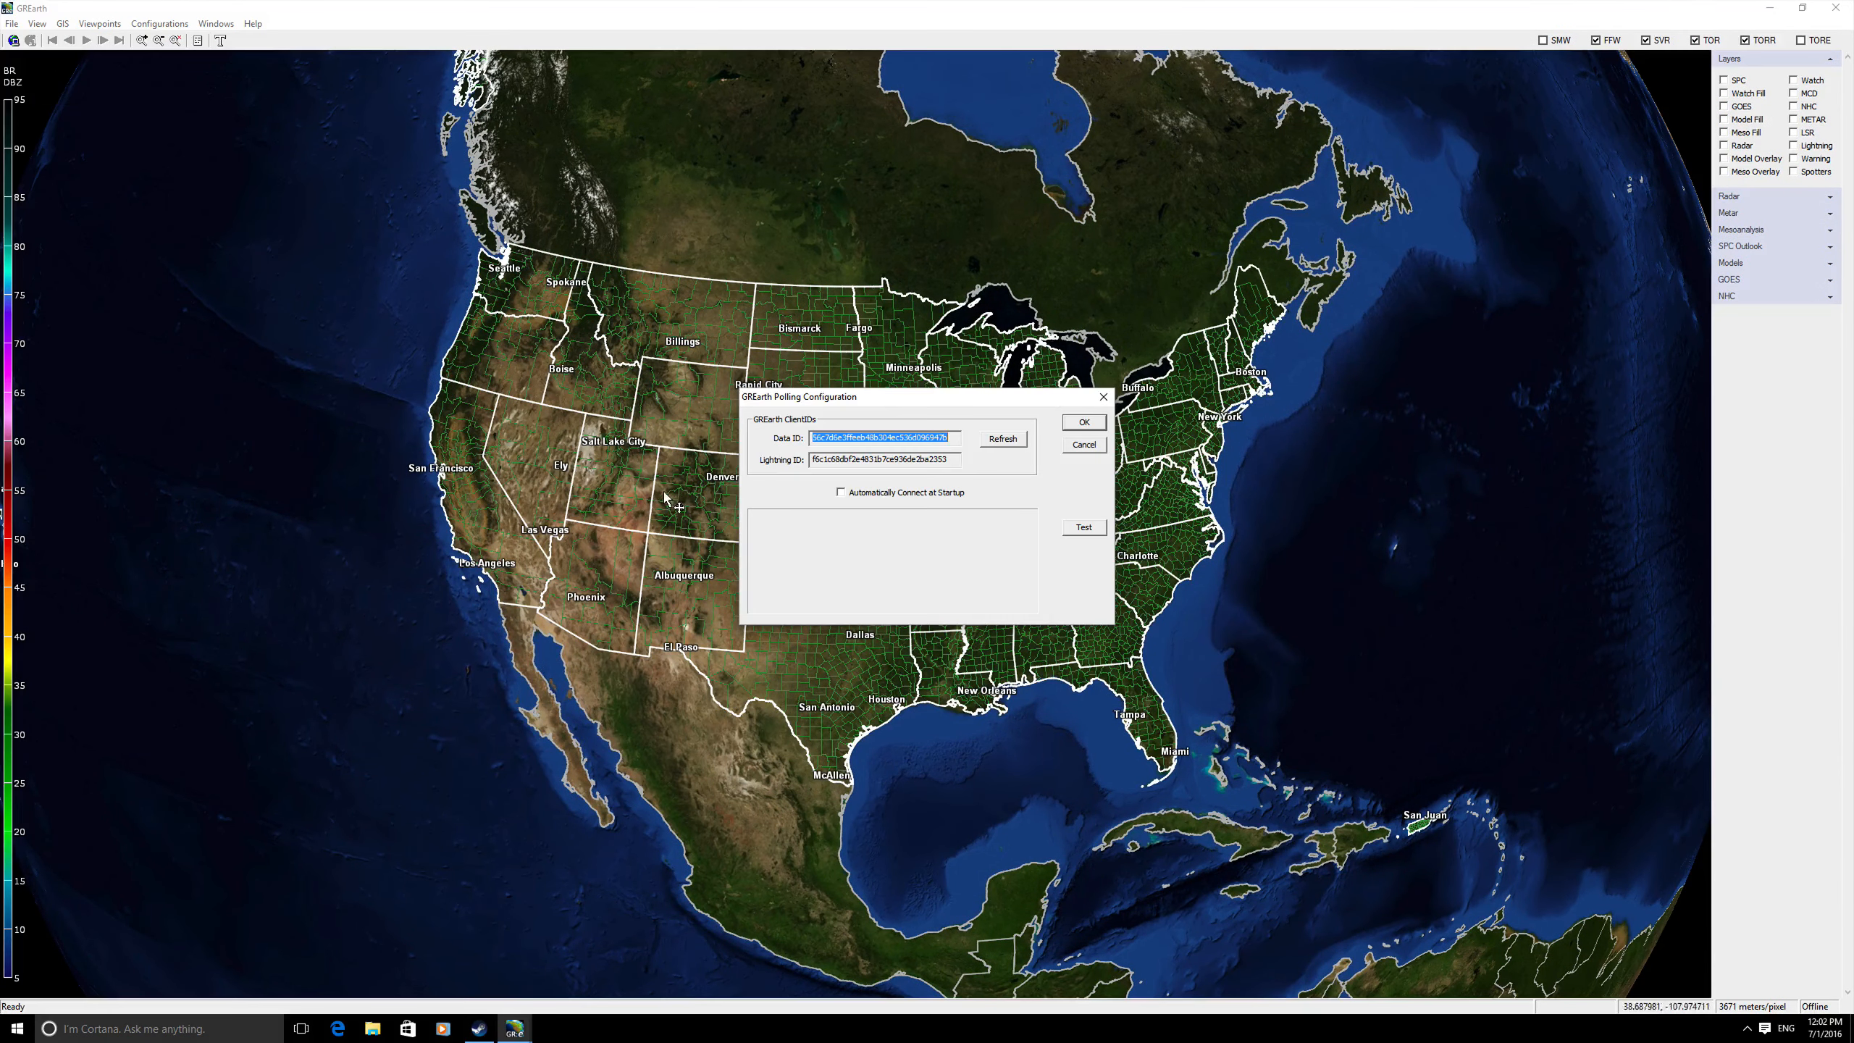
{"action": "mouse_move", "coordinate": [1045, 467]}
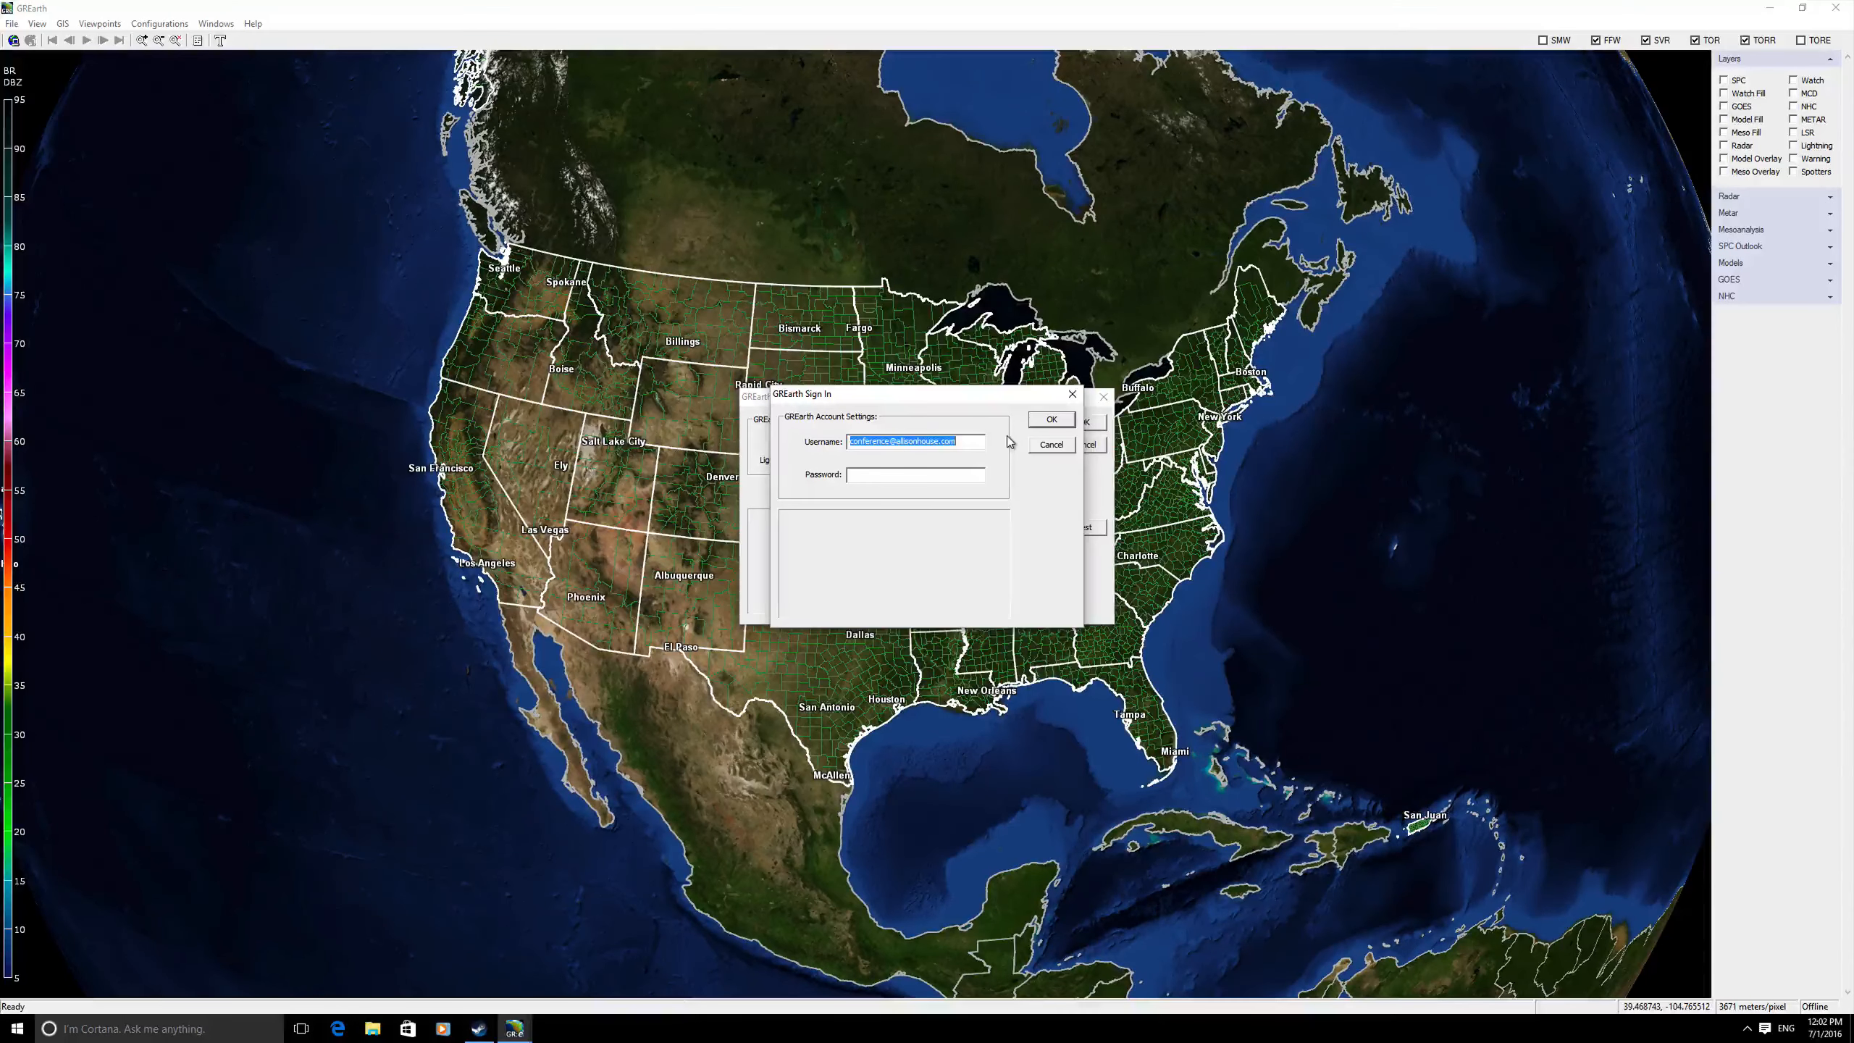
Enter the account password and submit the Sign In dialog to connect to the server
{"action": "left_click", "coordinate": [917, 473]}
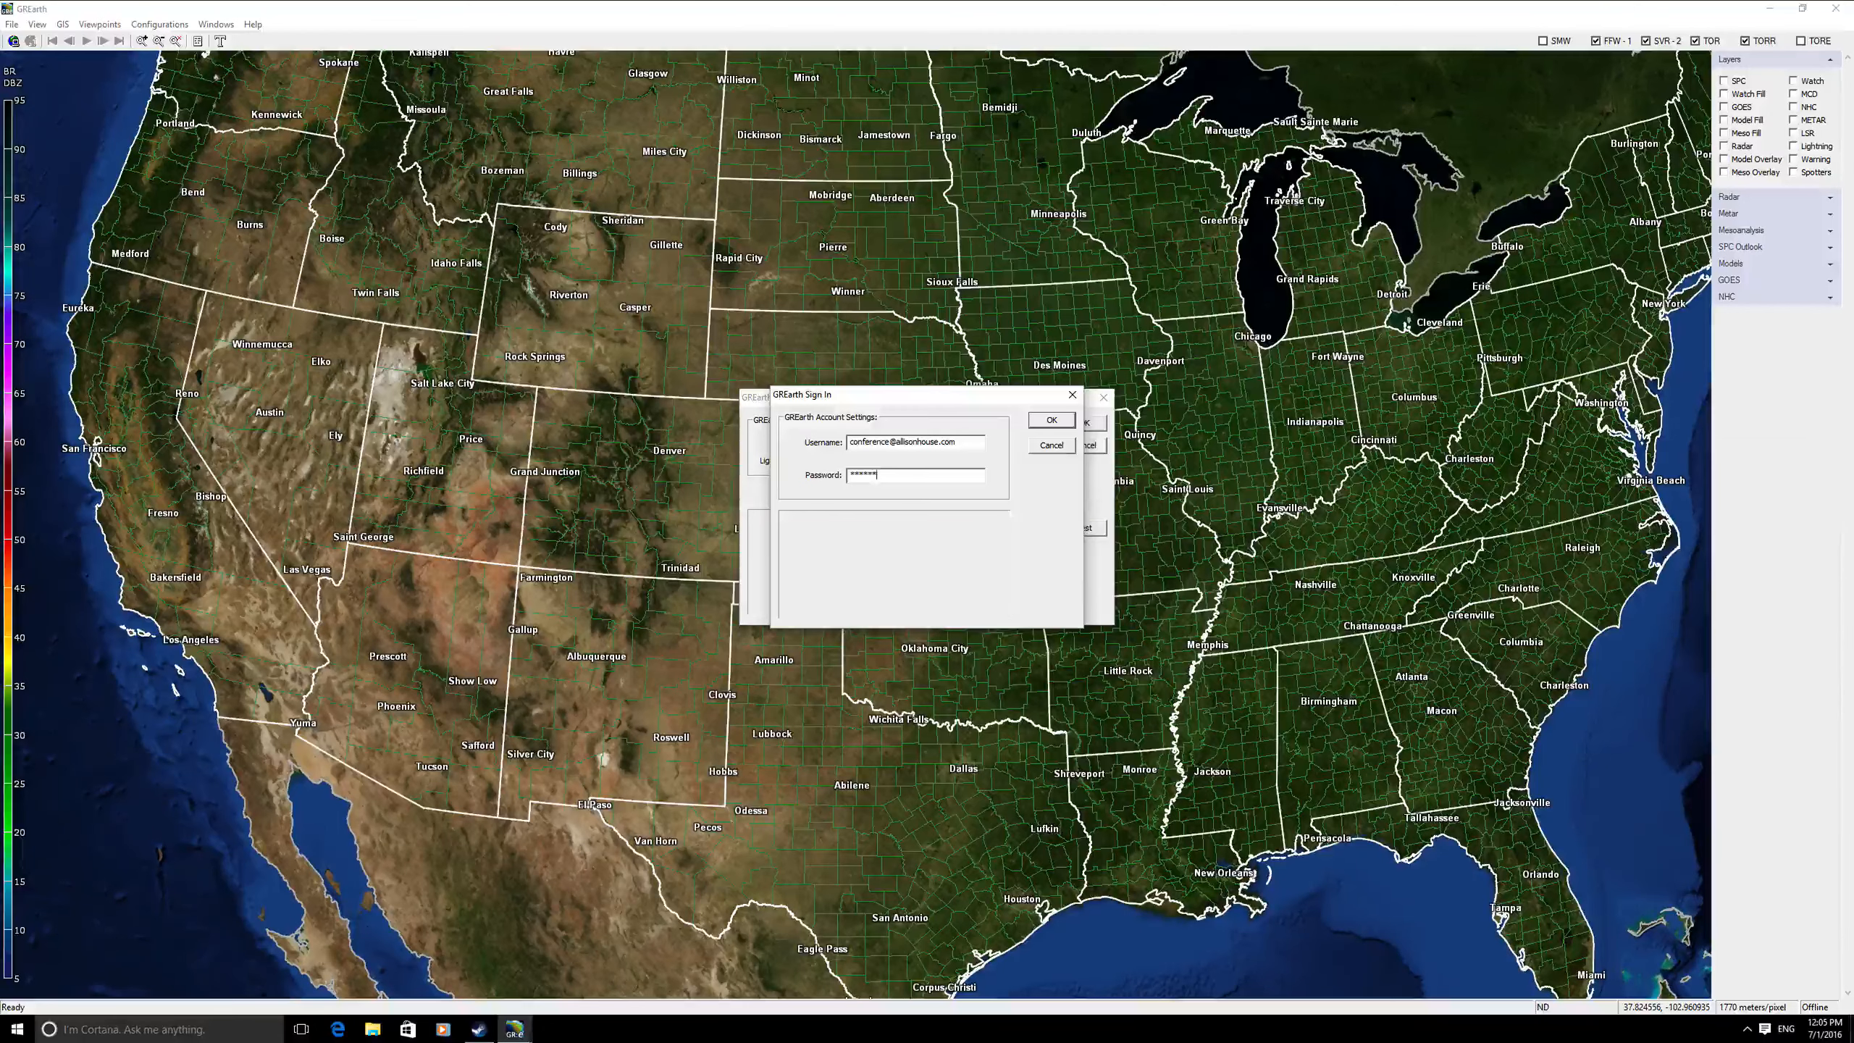
{"action": "left_click", "coordinate": [1049, 420]}
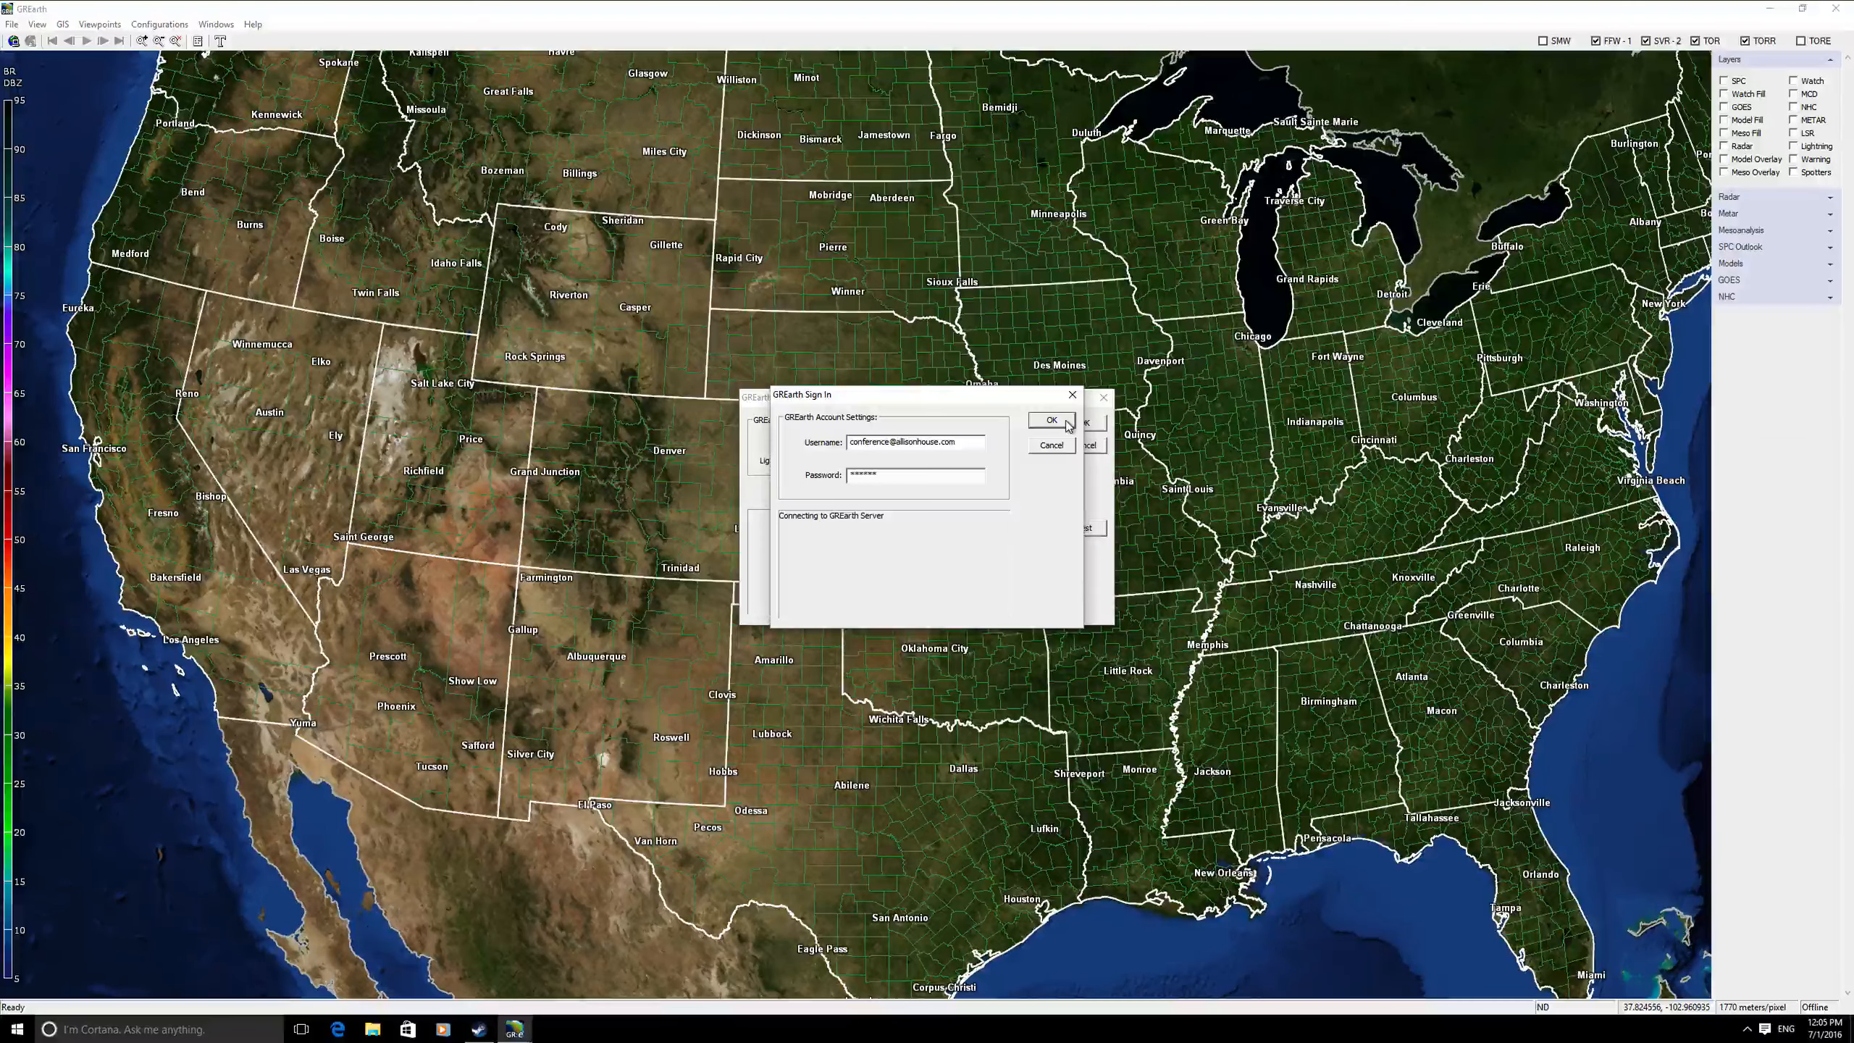
{"action": "left_click", "coordinate": [1051, 422]}
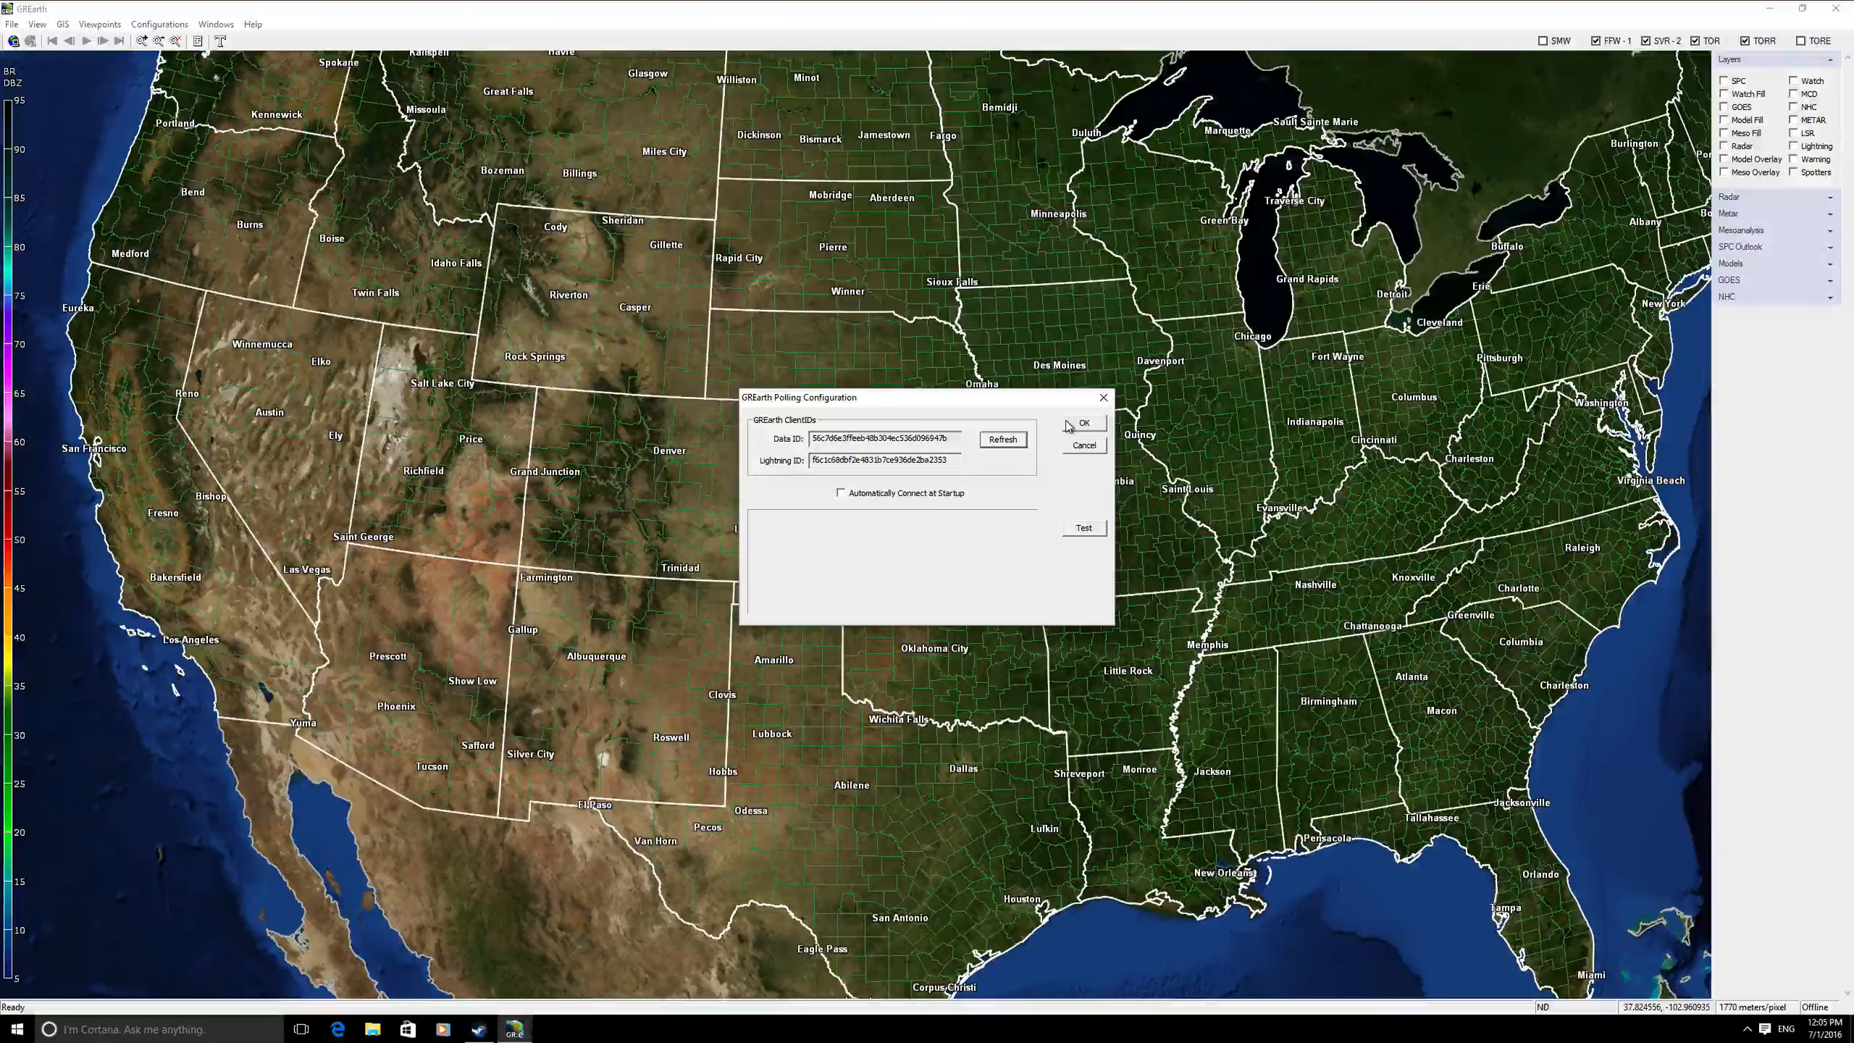
Accept the polling configuration, then enable the Radar and Watch layers over the eastern US
{"action": "left_click", "coordinate": [1082, 423]}
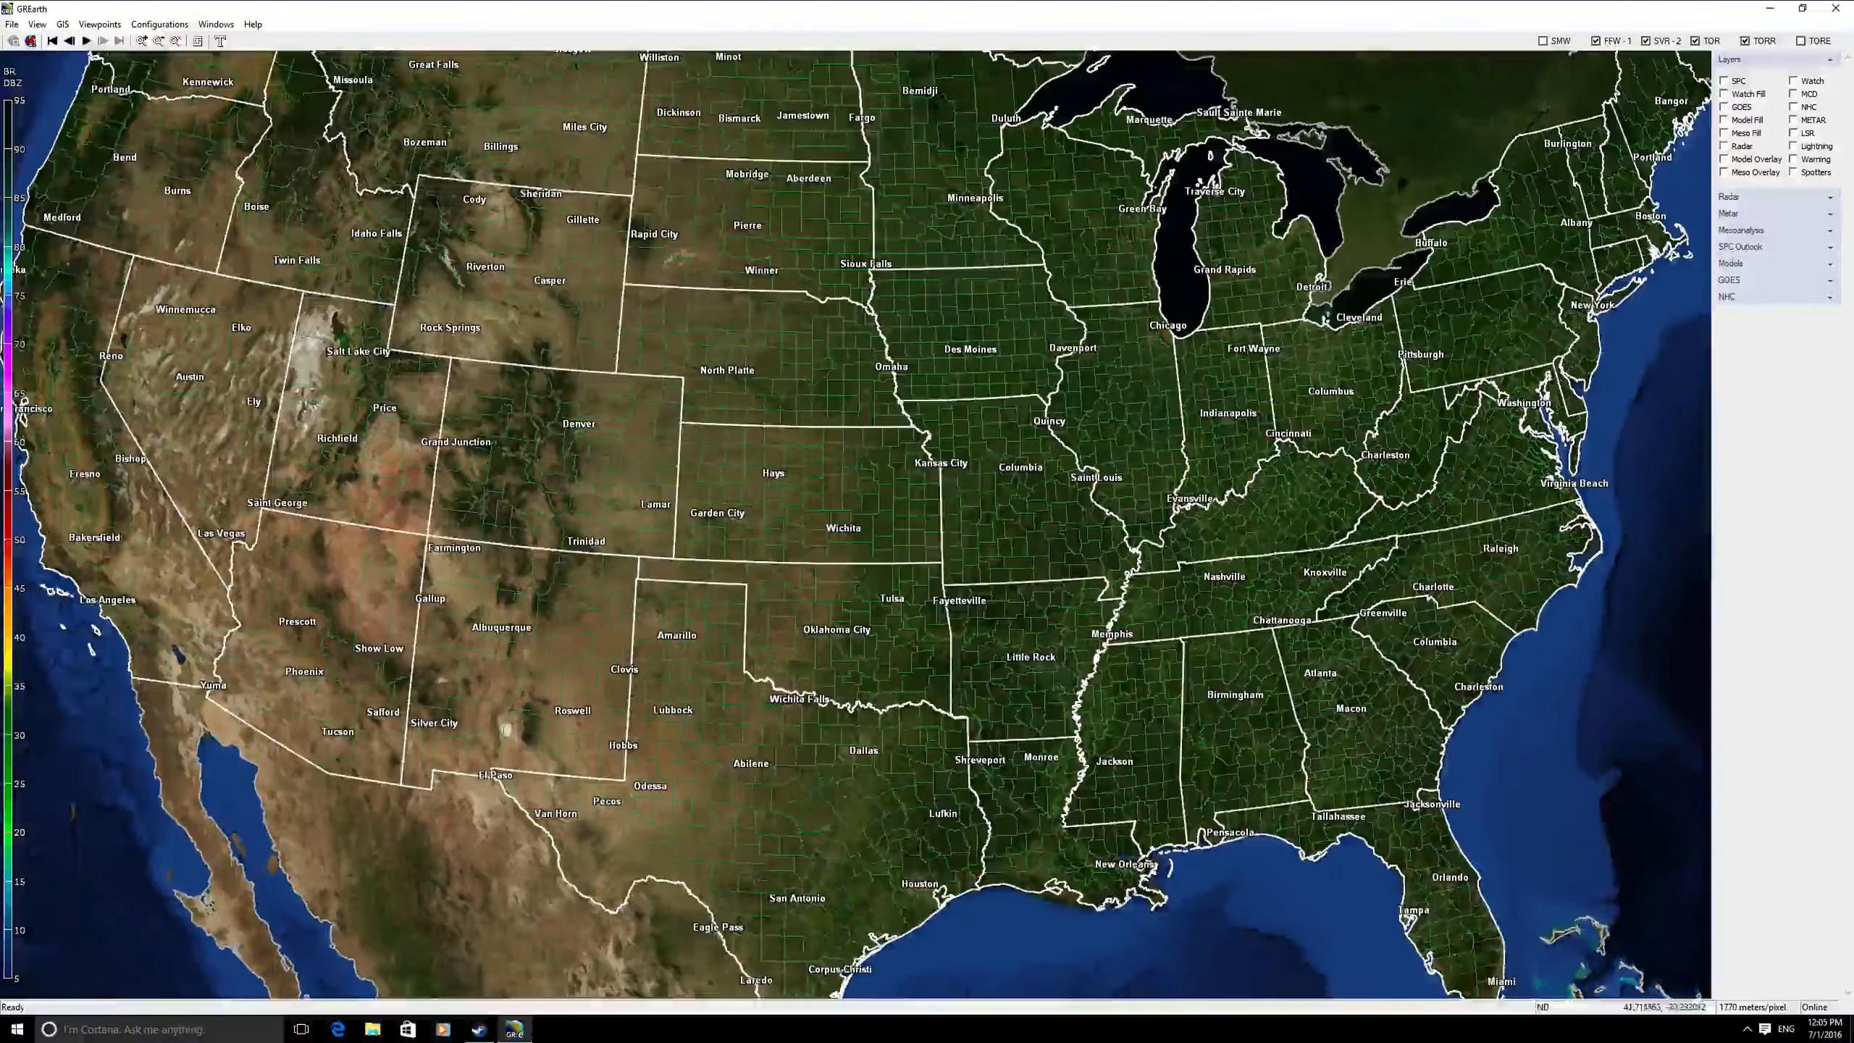
{"action": "left_click", "coordinate": [1724, 144]}
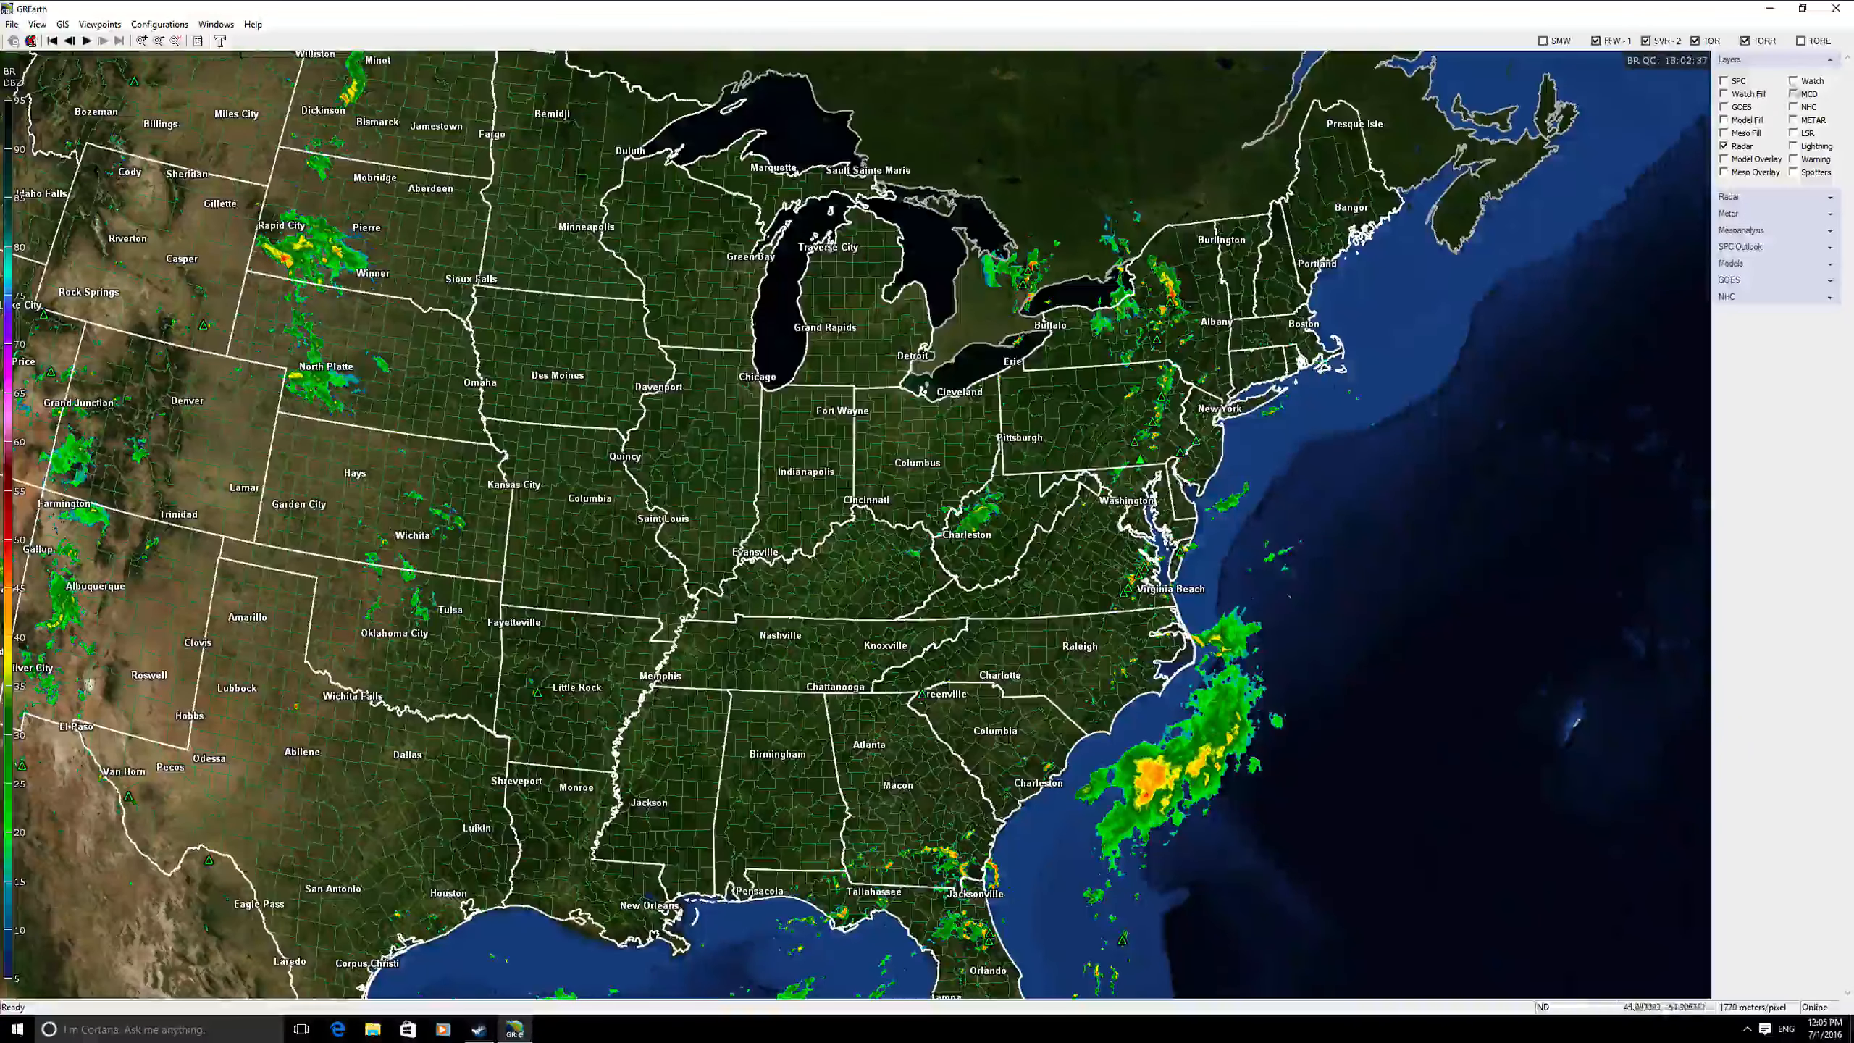
{"action": "left_click", "coordinate": [1793, 81]}
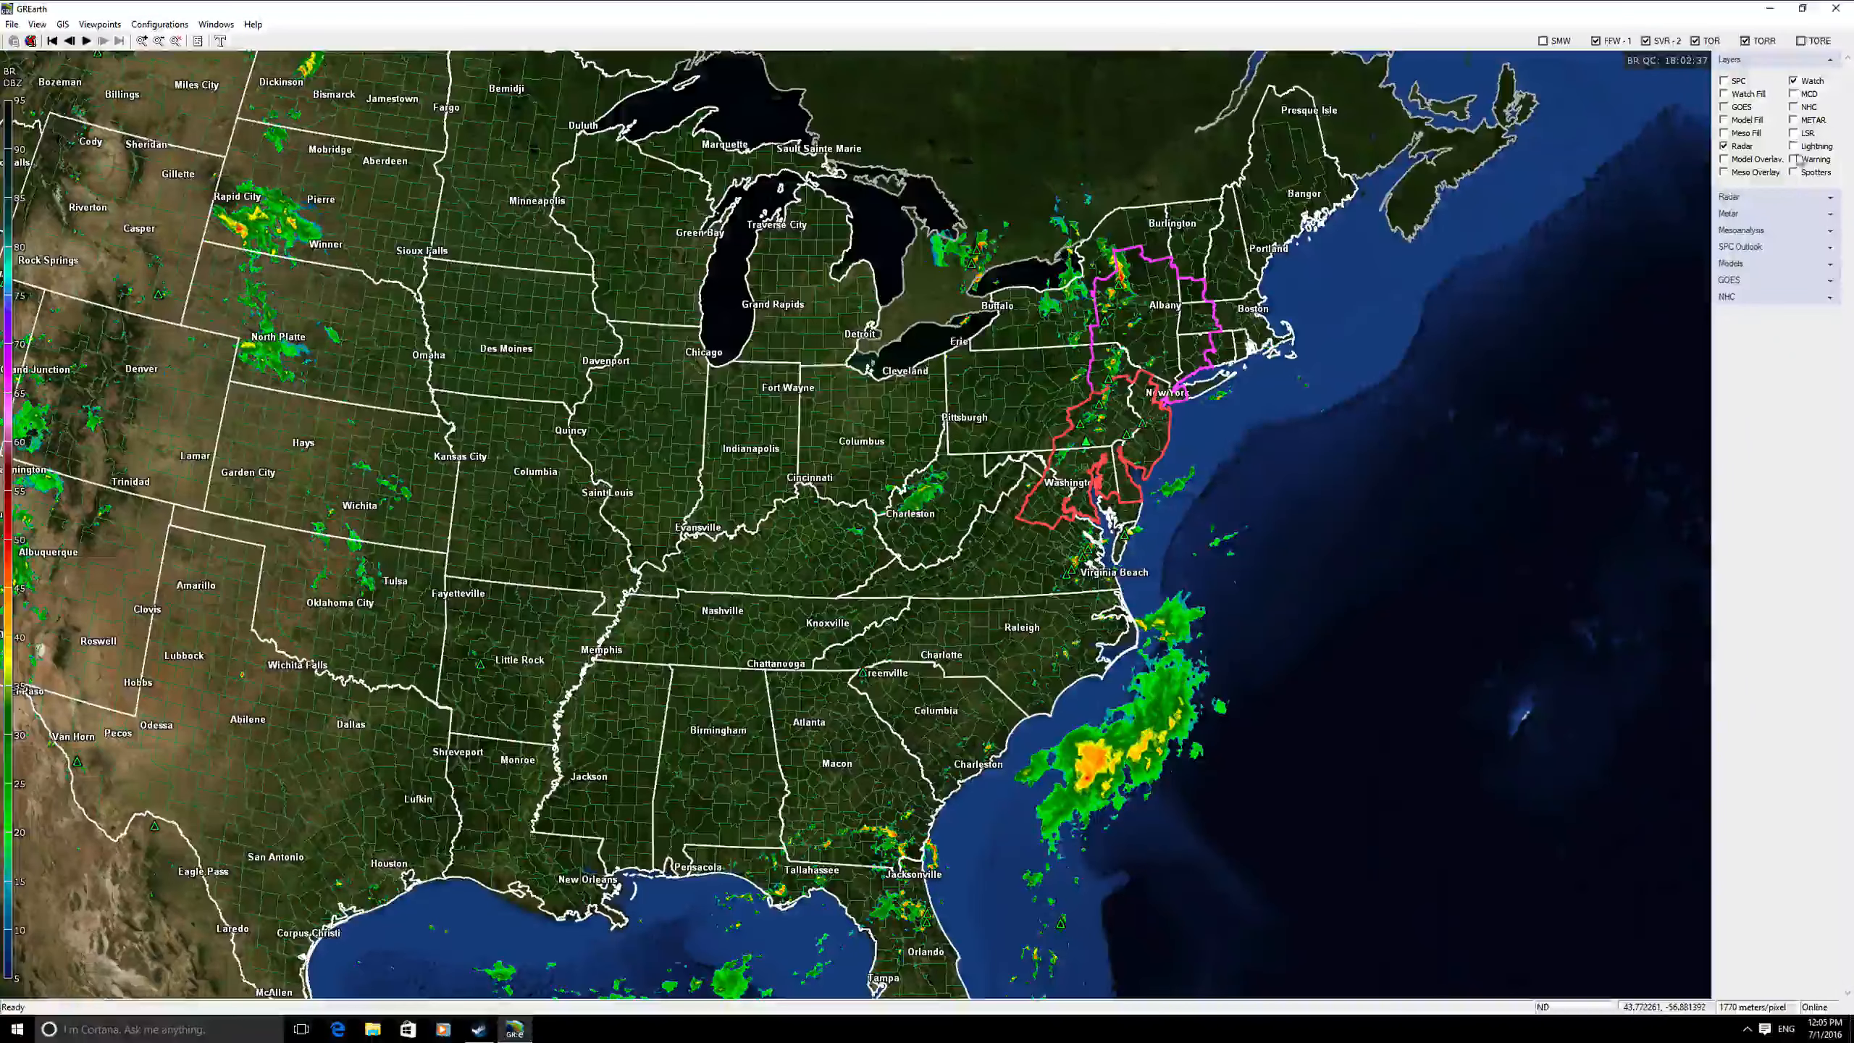